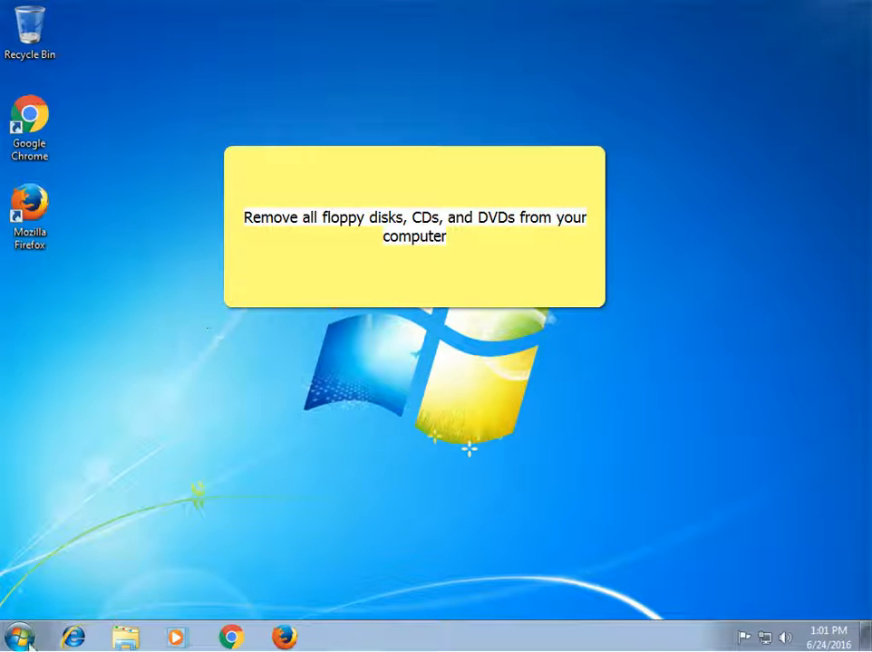
# Show the Computer window listing Local Disk (C:) and the empty CD Drive (D:).
pyautogui.click(124, 635)
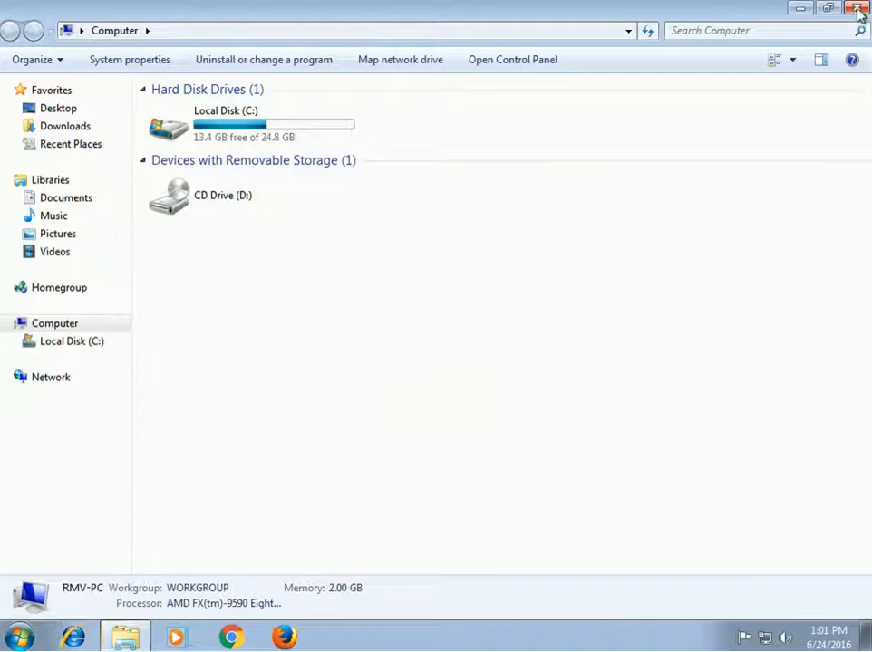
# Close Computer and expand the Start menu's Shut down arrow to reveal the Restart choice.
pyautogui.click(859, 11)
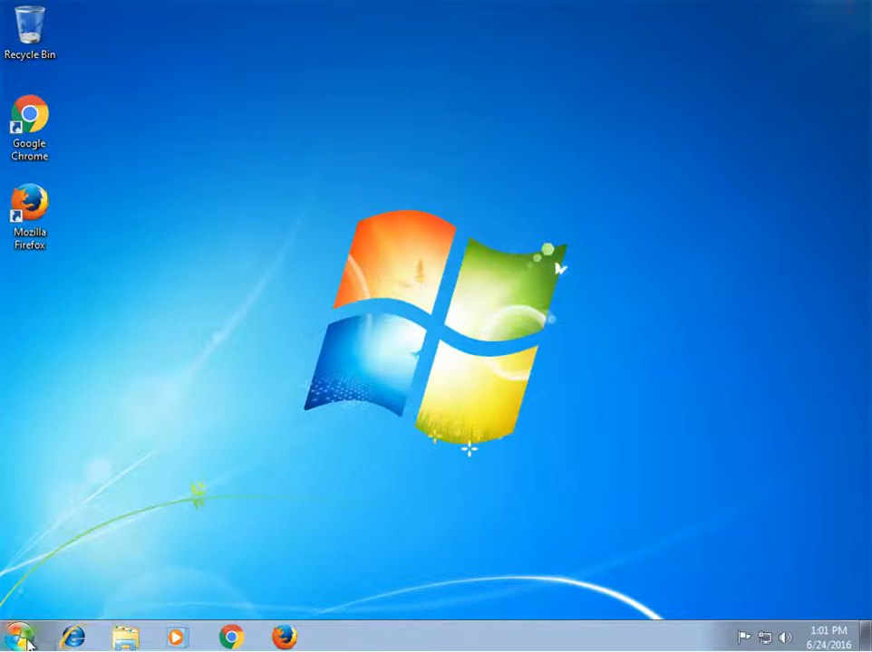
pyautogui.click(18, 631)
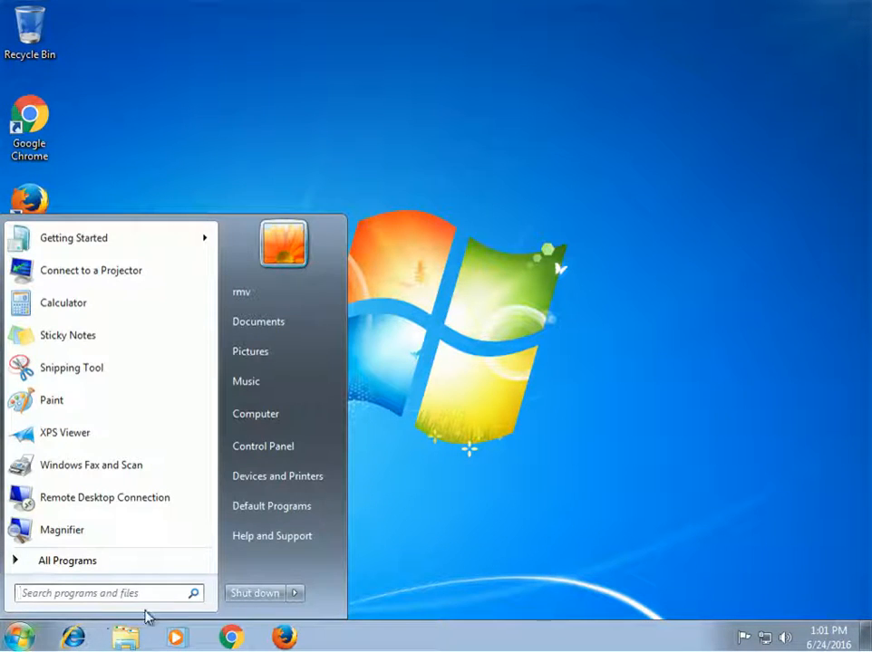
pyautogui.click(296, 592)
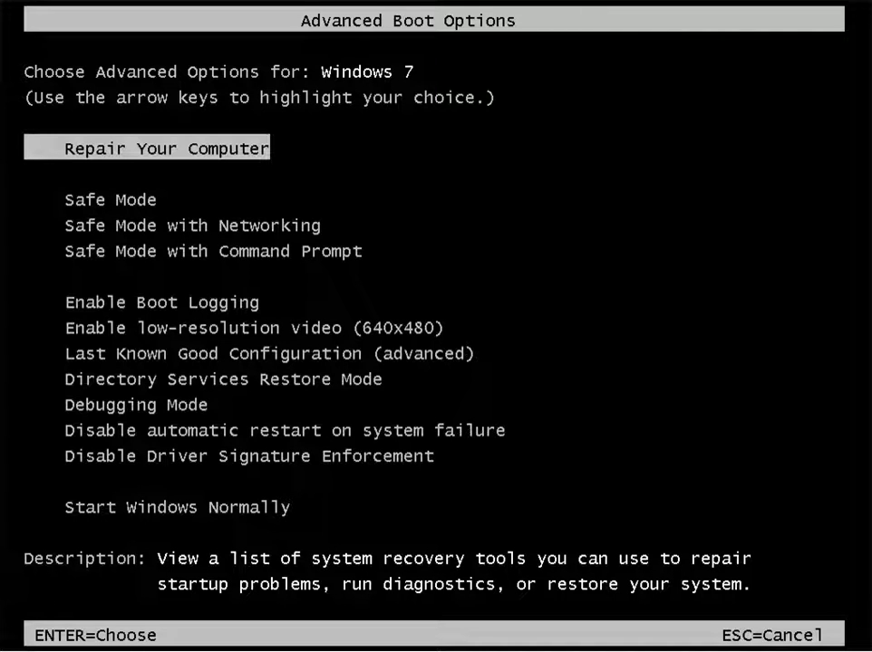
# Move the highlight down to Safe Mode with Networking.
pyautogui.press('Down')
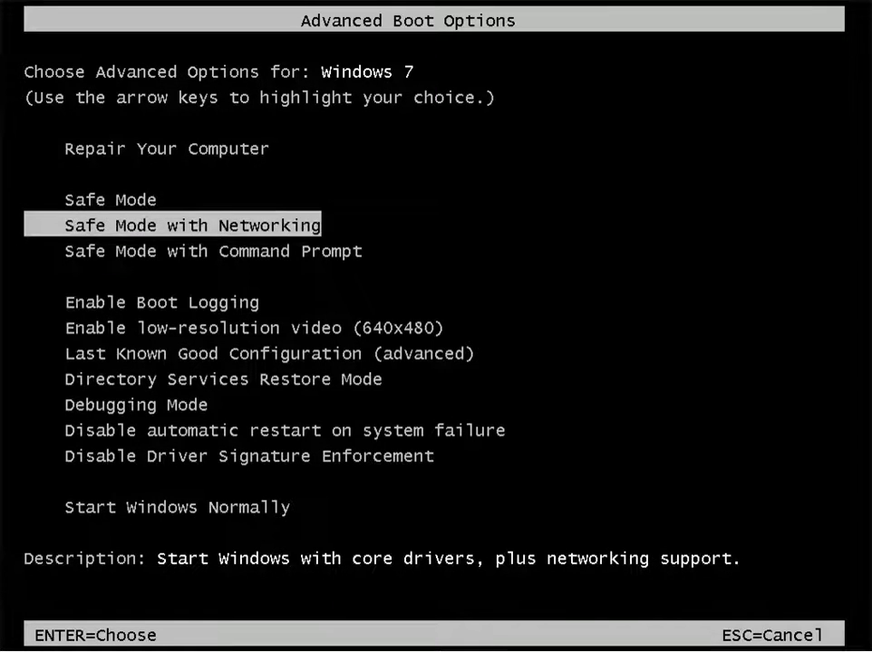